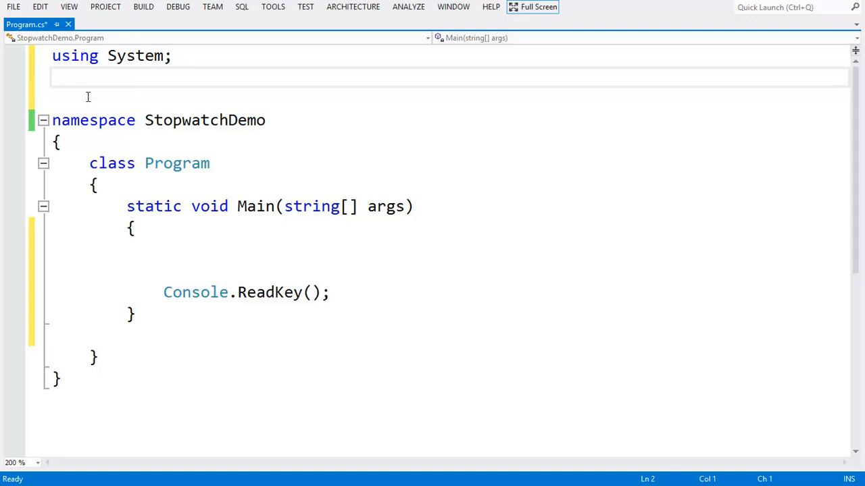
# - Add a using directive for System.Diagnostics at the top of the file
pyautogui.write('using')
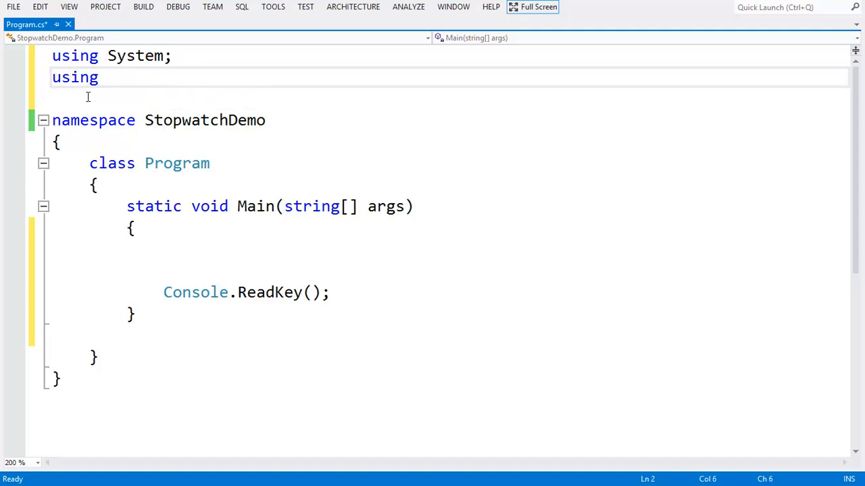
pyautogui.write('System.Diagnostics;')
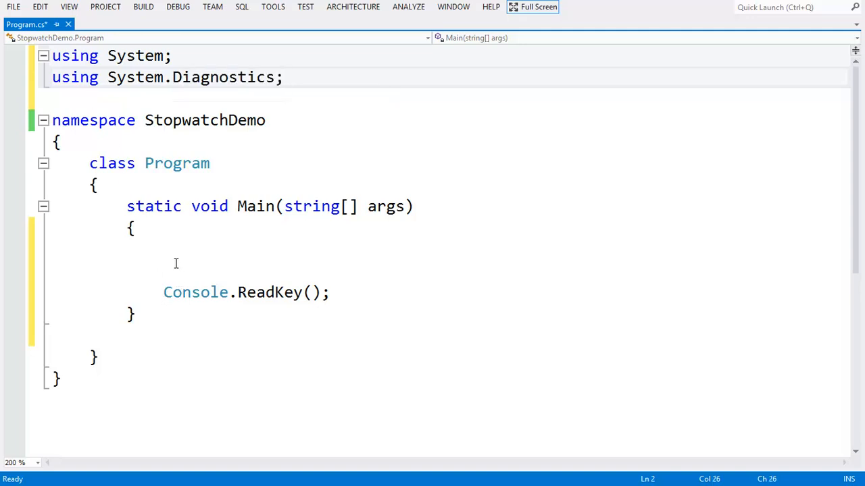
# - Declare Stopwatch MyTimer = new Stopwatch(); inside Main
pyautogui.click(176, 252)
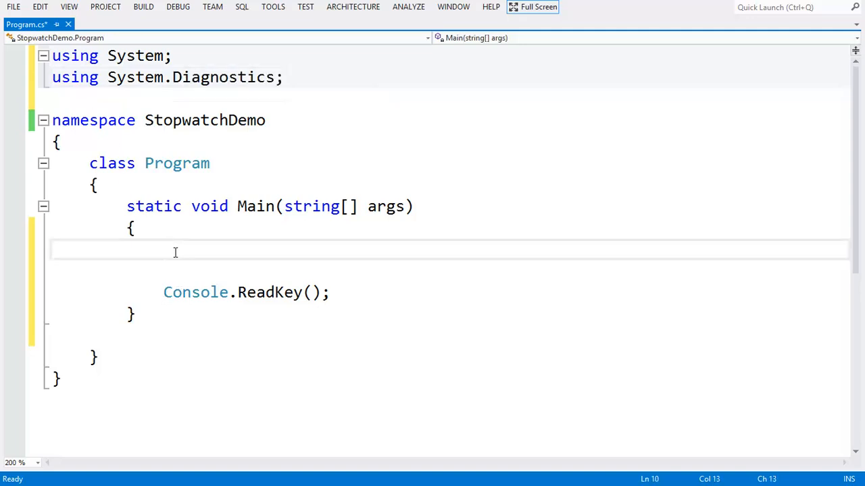
pyautogui.write('s')
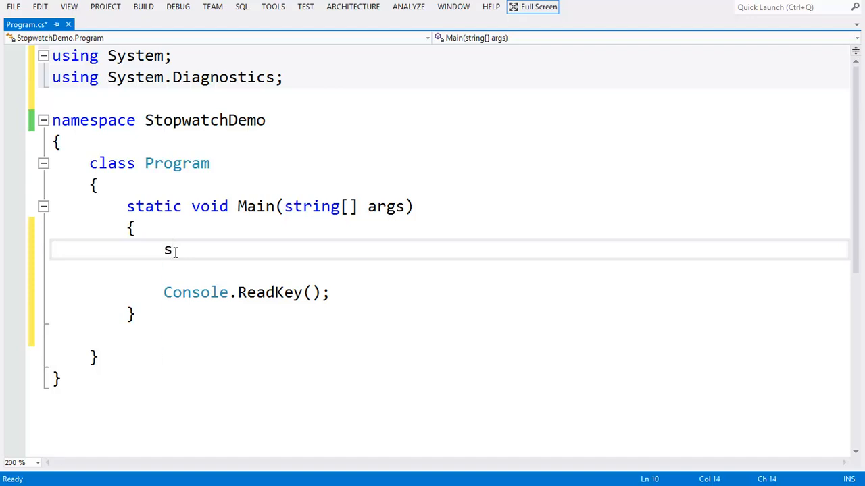
pyautogui.write('top')
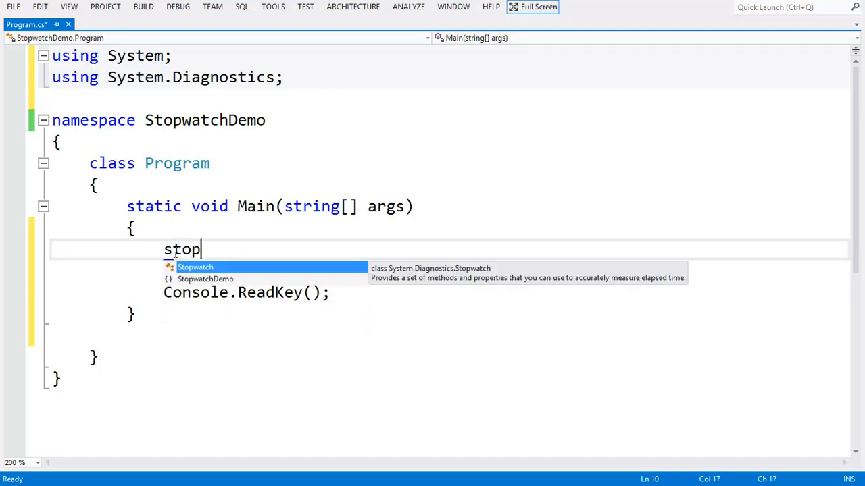
pyautogui.write('Stopwatch MyT')
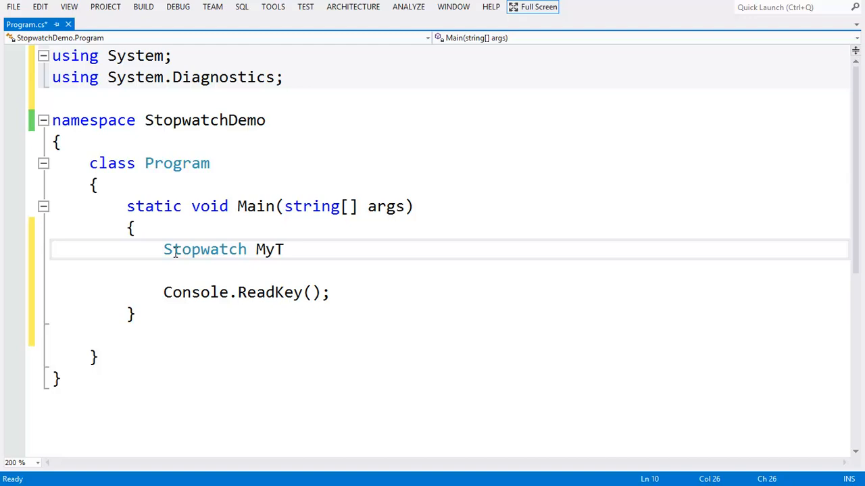
pyautogui.write('imer =')
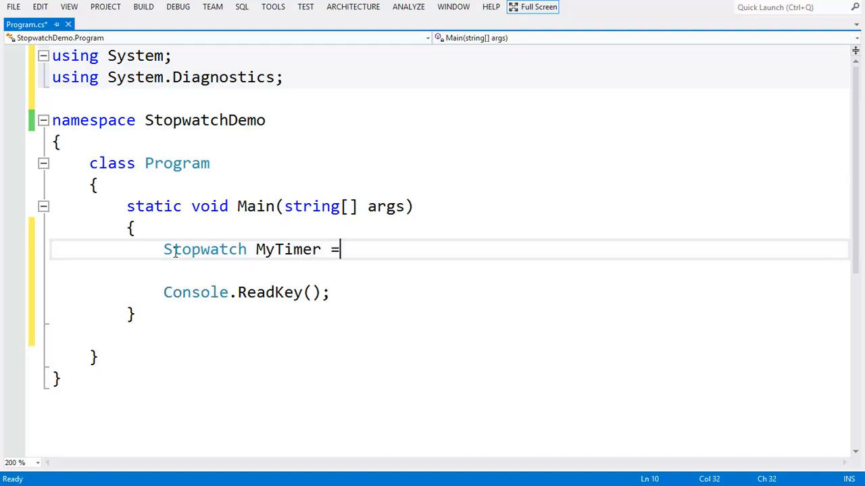
pyautogui.write('new Stopwatch();')
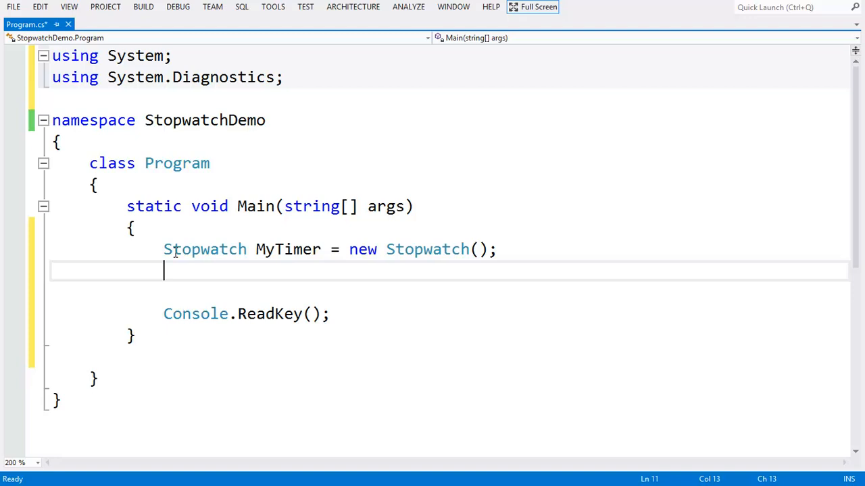
# - Call MyTimer.Start() before the Console.ReadKey line
pyautogui.write('m')
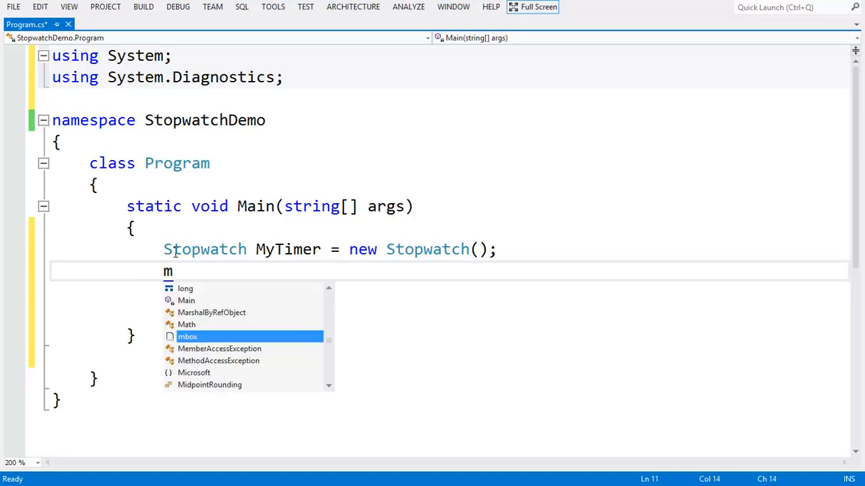
pyautogui.write('yTimer.')
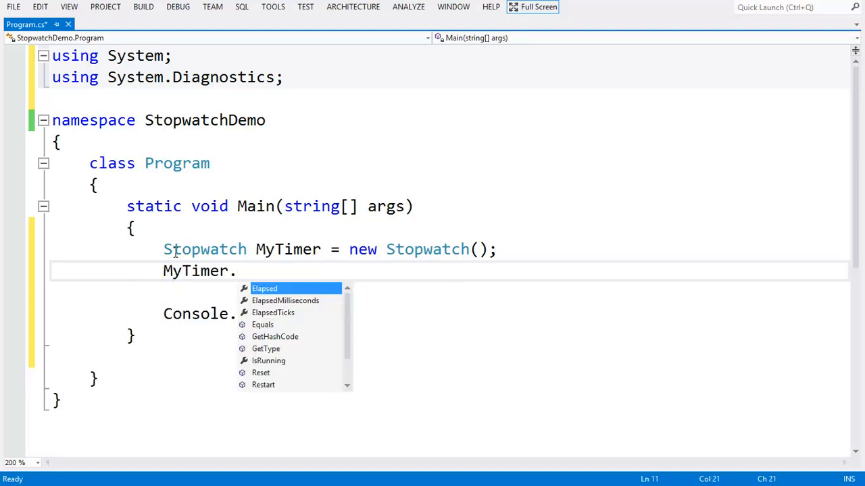
pyautogui.write('st')
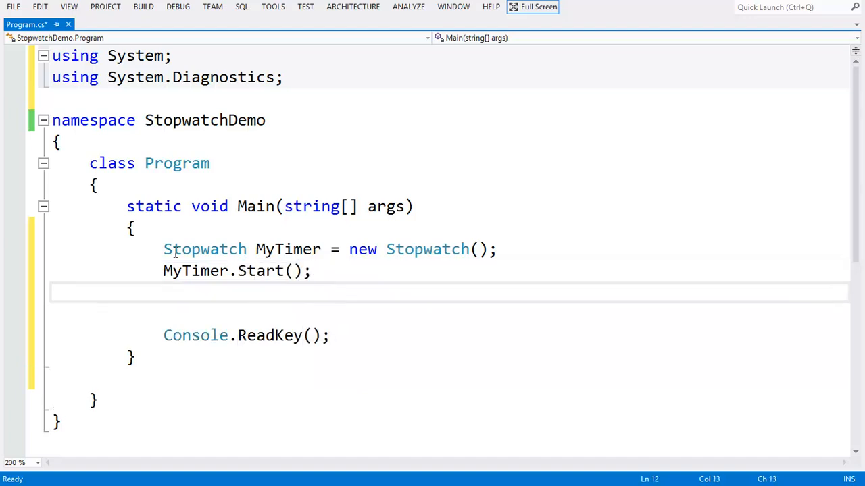
# - Add the comment //here goes your code followed by MyTimer.Stop();
pyautogui.write('//h')
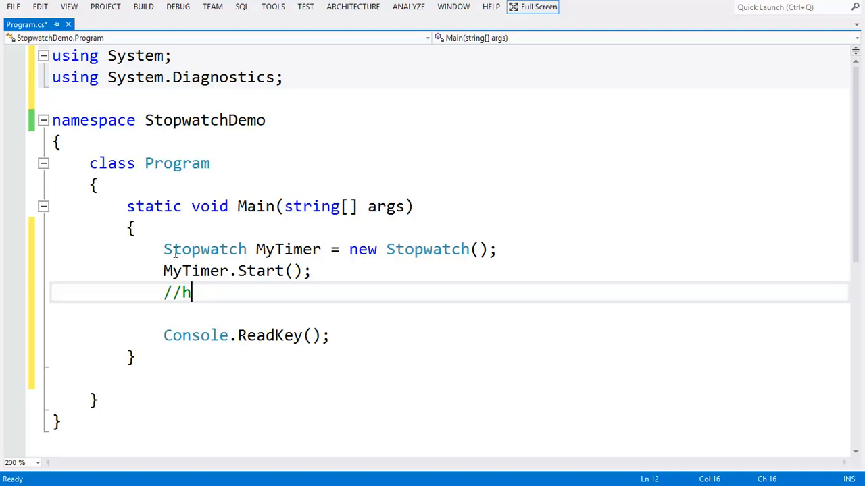
pyautogui.write('ere goes')
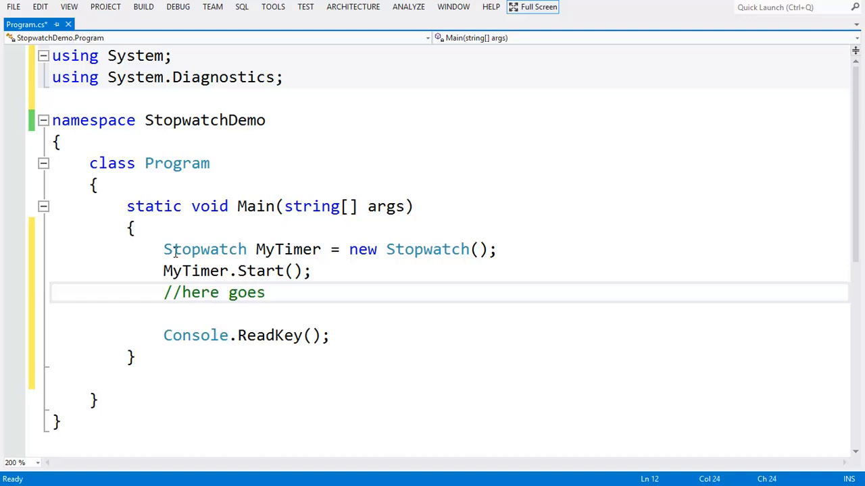
pyautogui.write('you')
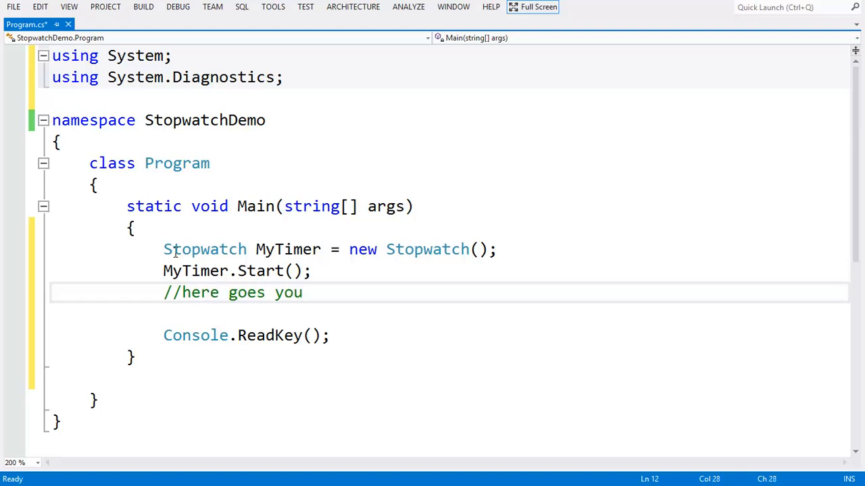
pyautogui.write('r code')
pyautogui.write('//')
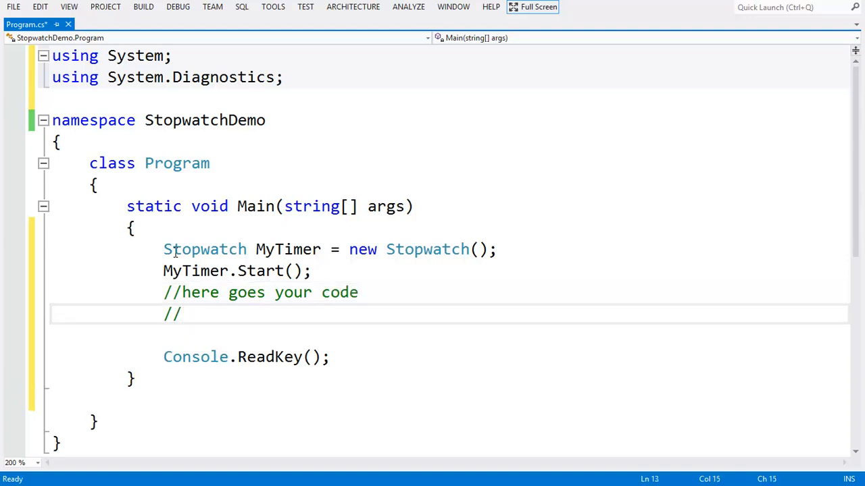
pyautogui.write('myt')
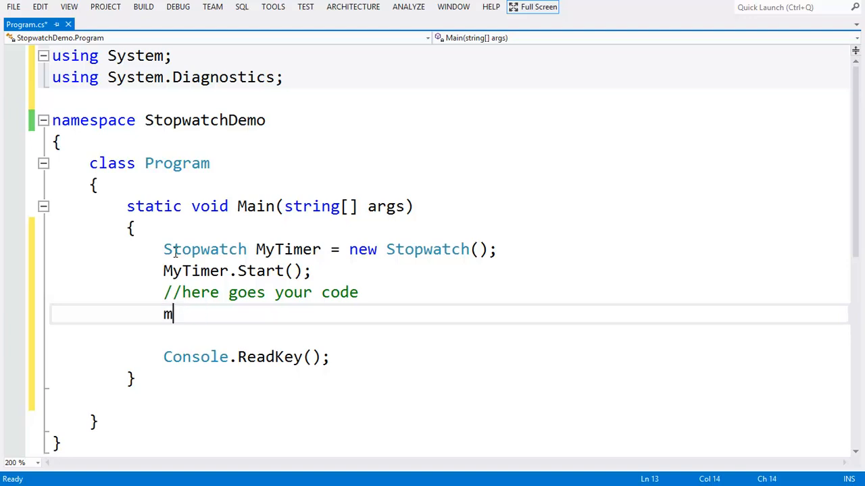
pyautogui.write('yTimer.s')
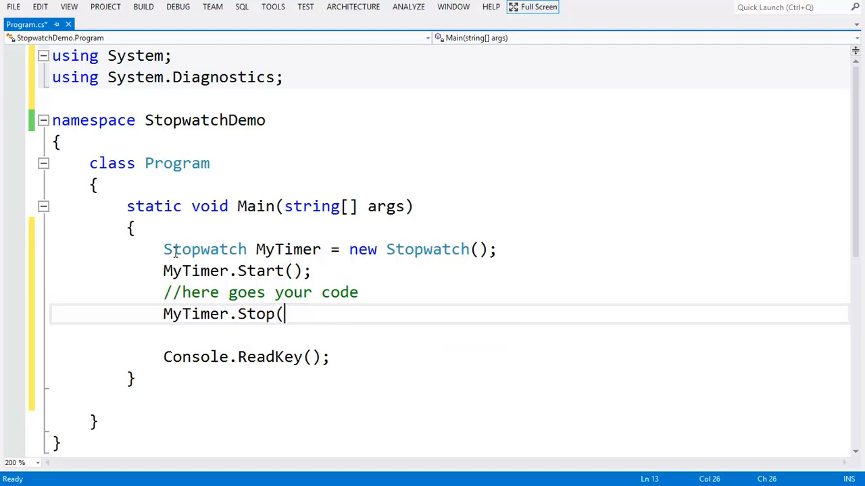
pyautogui.write(');')
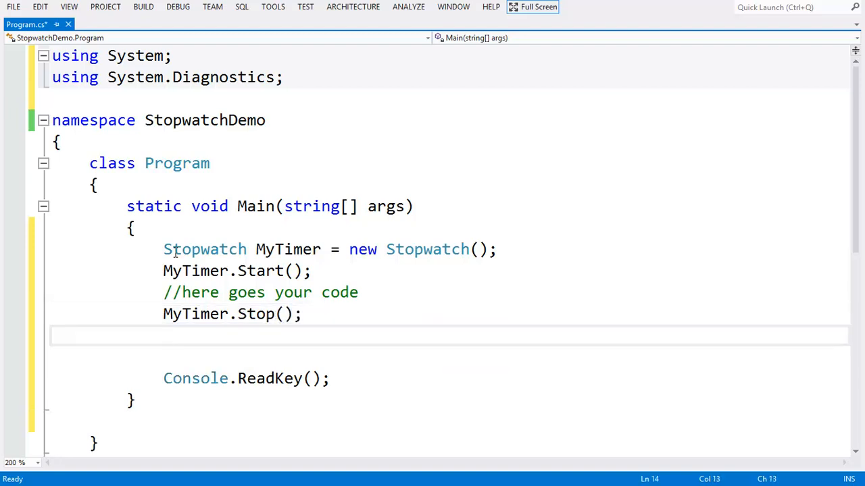
# - Write Console.WriteLine("time taken : " + MyTimer.Elapsed); after the Stop call
pyautogui.write('consol')
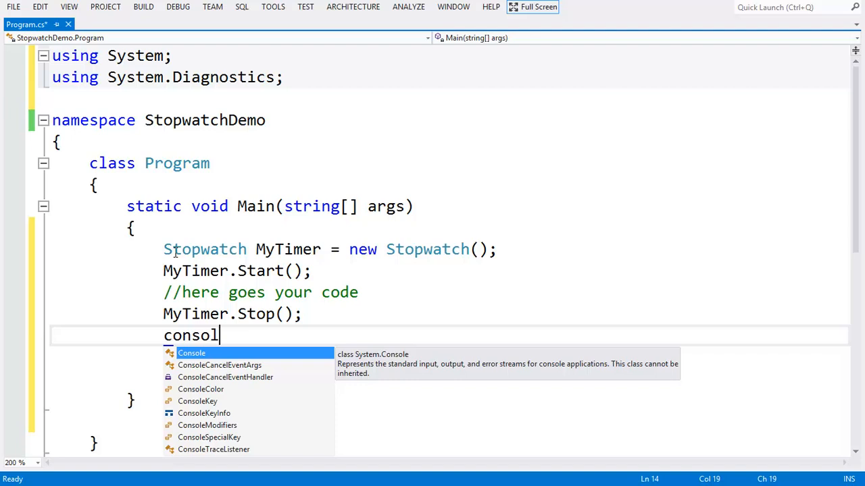
pyautogui.write('Console.wr')
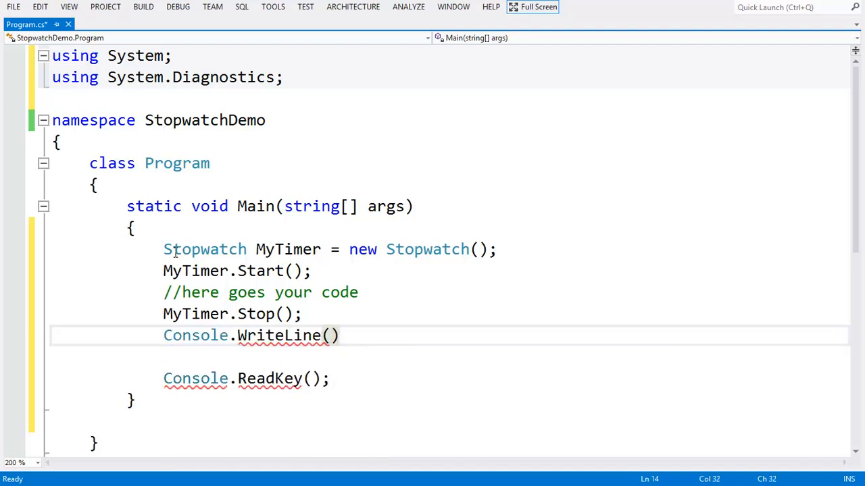
pyautogui.write(';')
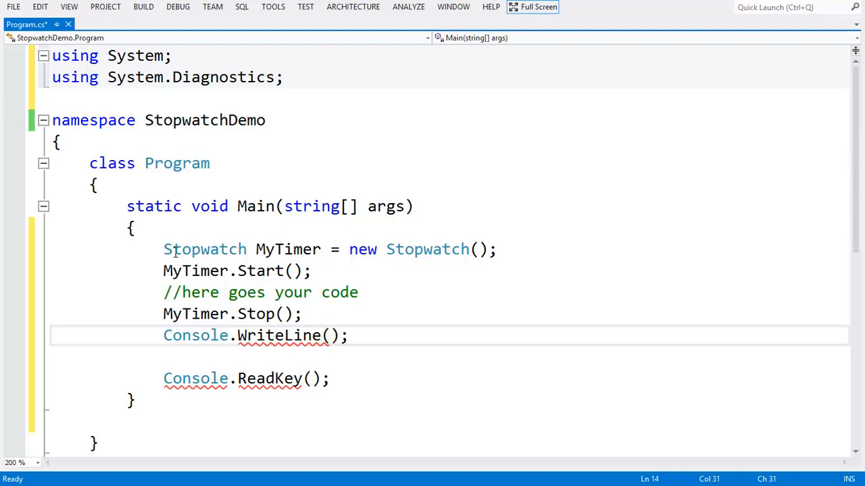
pyautogui.write('""')
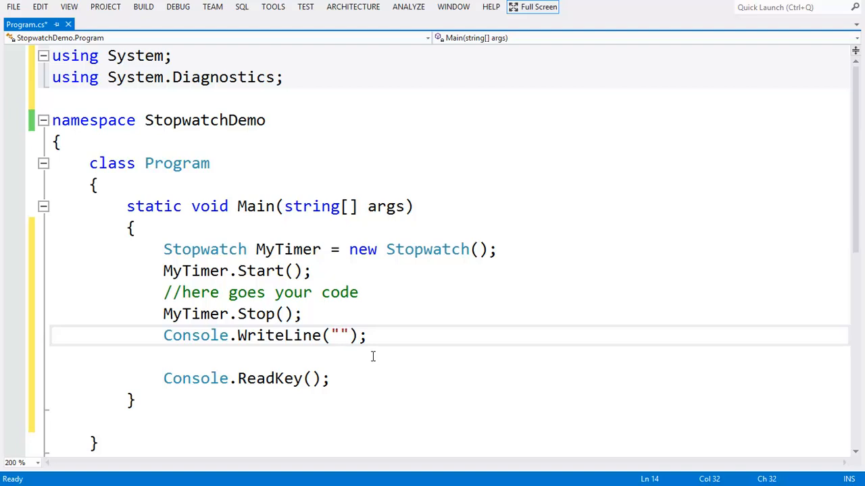
pyautogui.write('time')
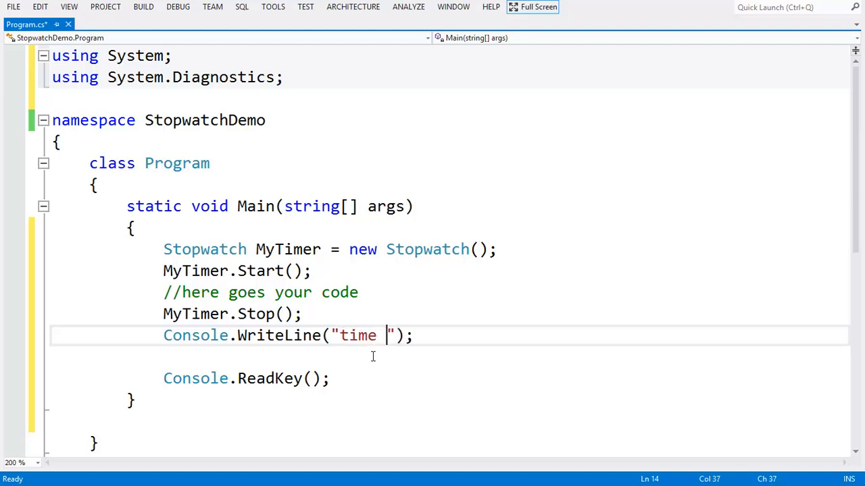
pyautogui.write('y')
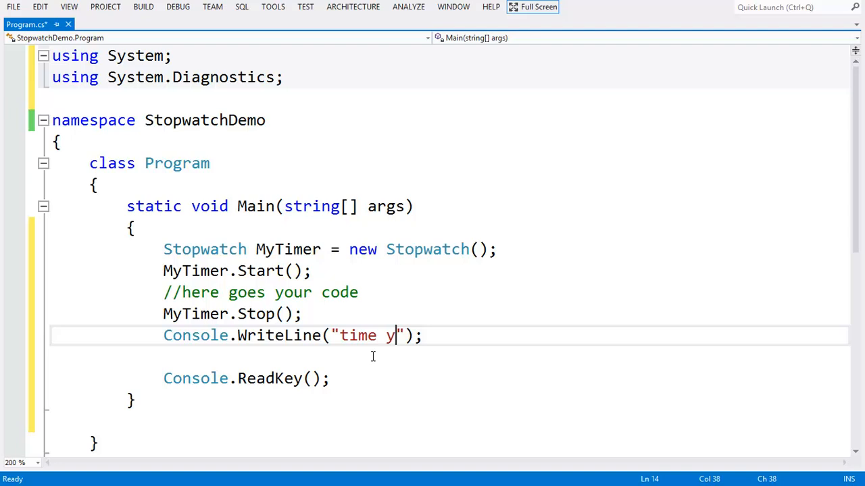
pyautogui.write('aken :')
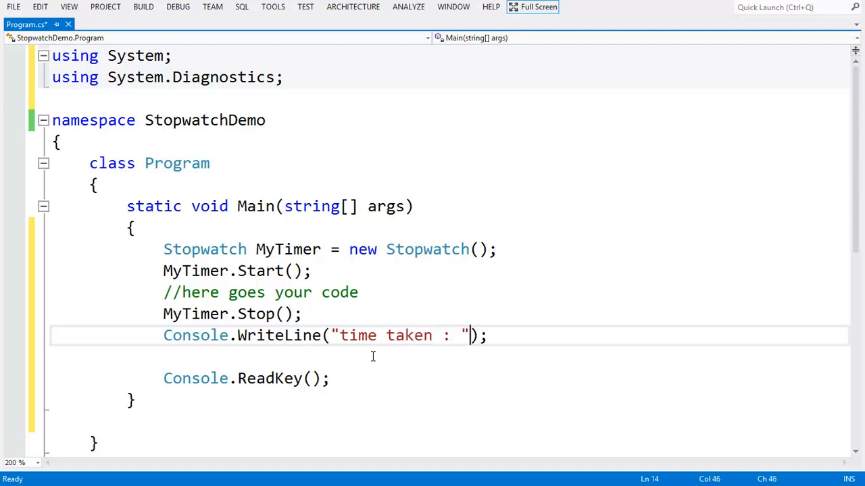
pyautogui.write('+my')
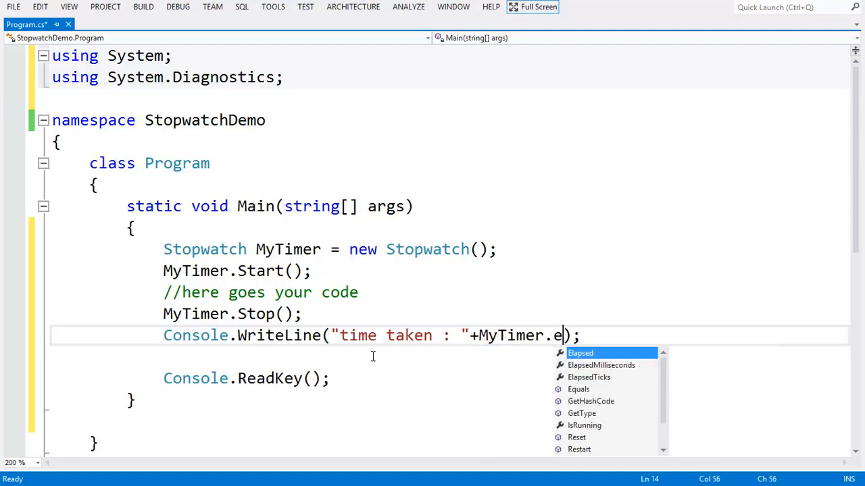
pyautogui.write('lapsed')
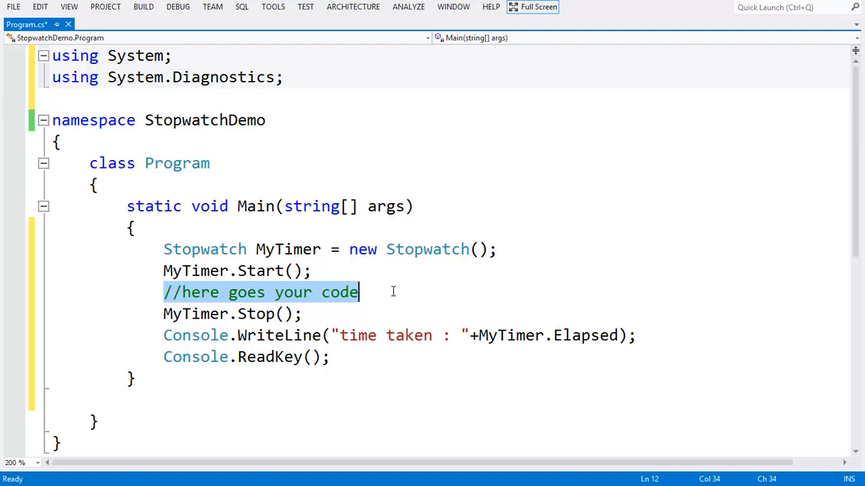
pyautogui.moveTo(583, 335)
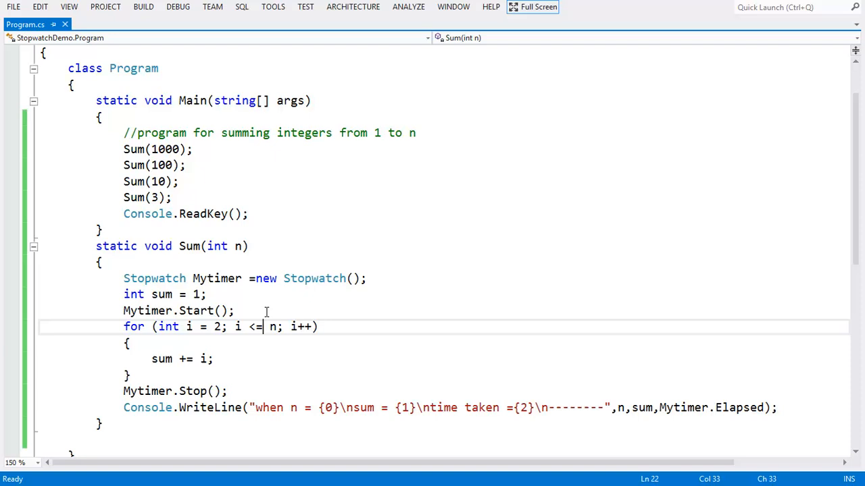
pyautogui.moveTo(241, 308)
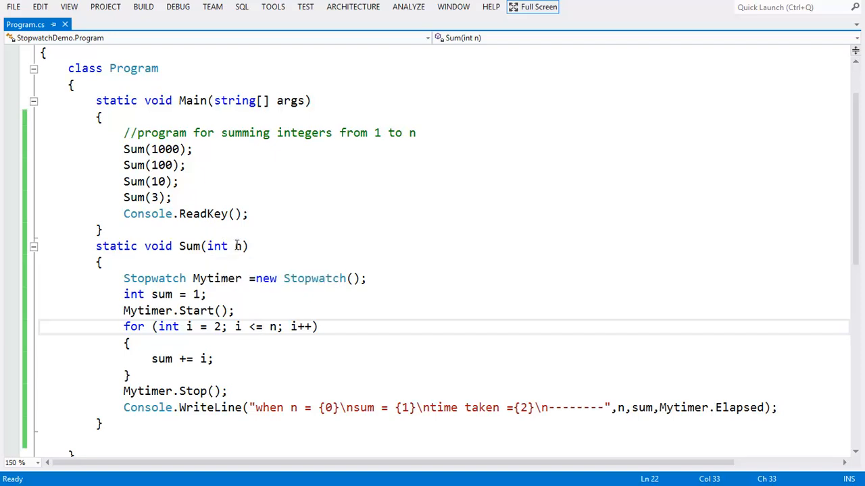
# - Highlight the Sum method name and the Mytimer variable in the fuller example
pyautogui.click(187, 246)
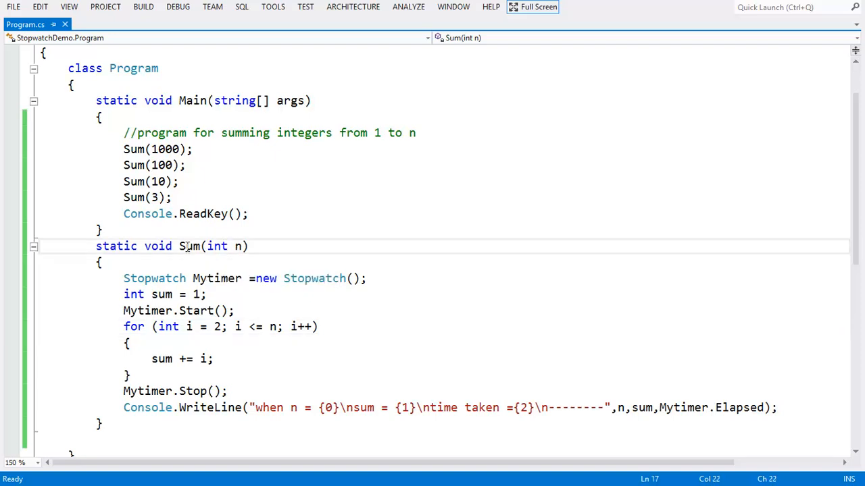
pyautogui.doubleClick(190, 246)
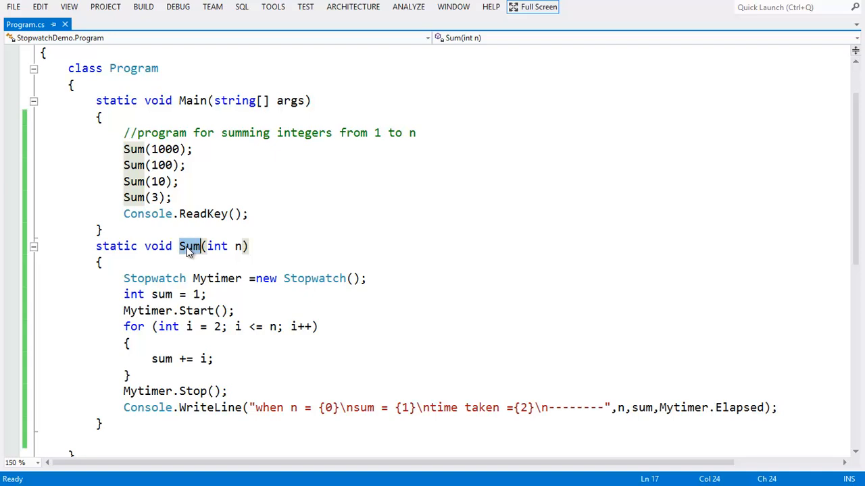
pyautogui.moveTo(216, 246)
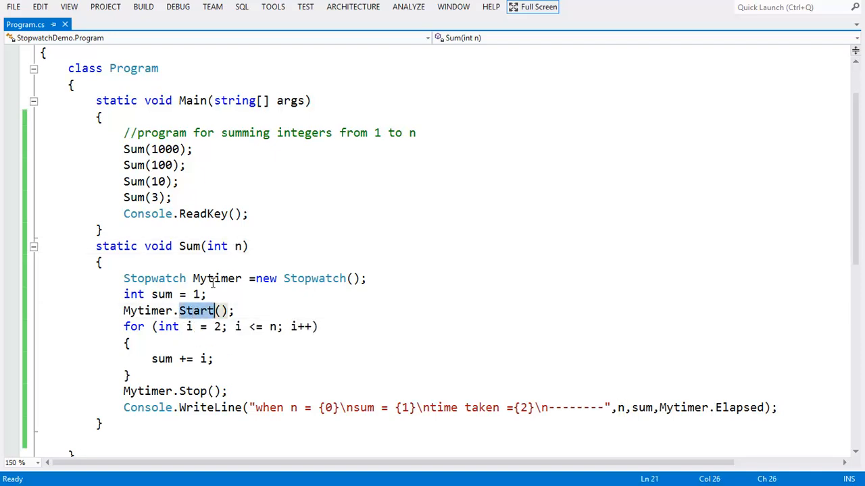
pyautogui.doubleClick(218, 278)
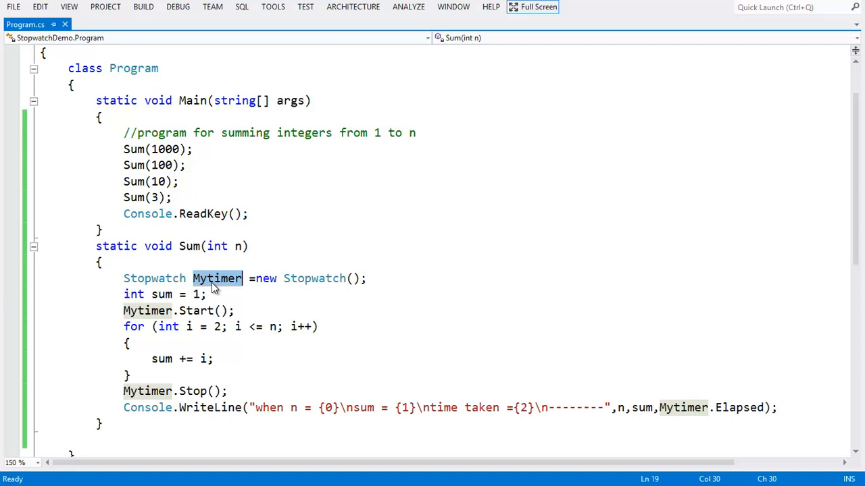
pyautogui.moveTo(195, 309)
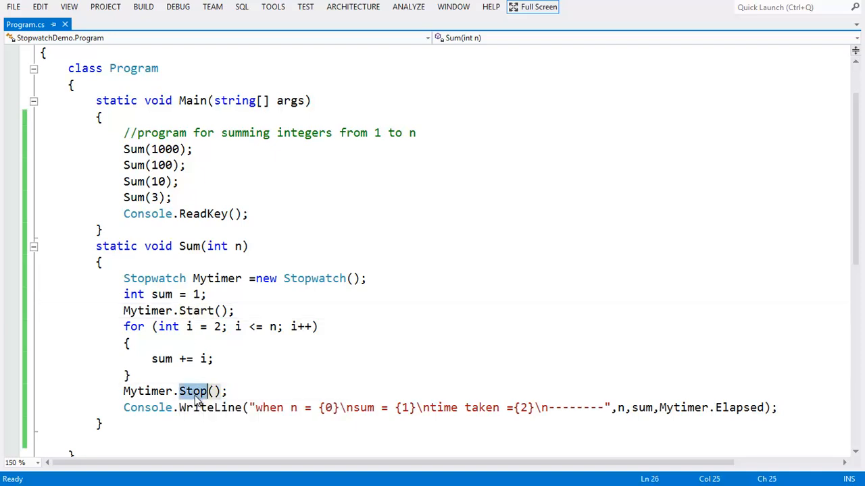
pyautogui.moveTo(226, 156)
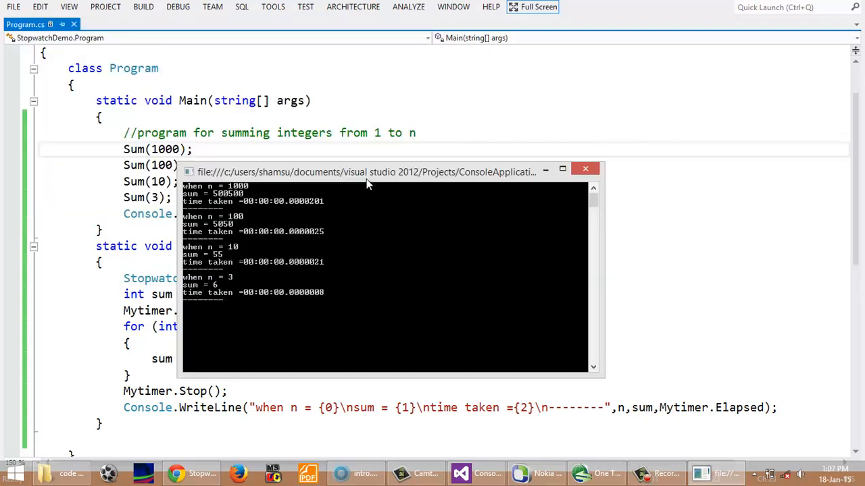
pyautogui.moveTo(287, 209)
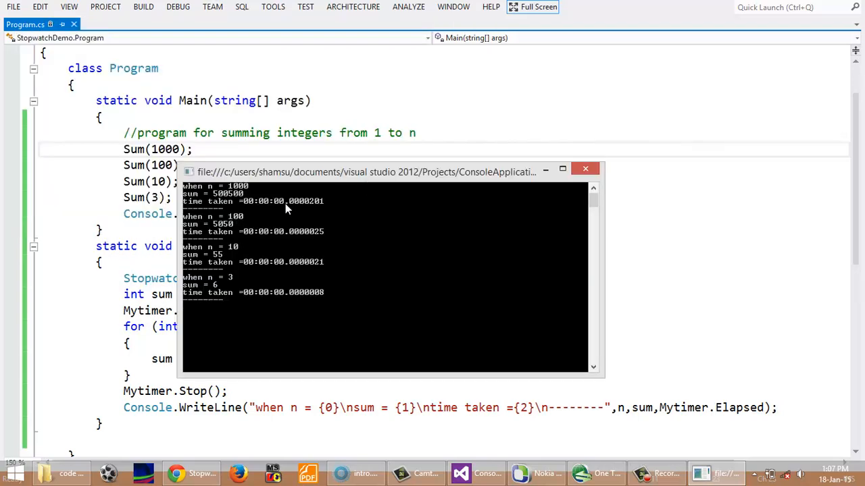
pyautogui.moveTo(304, 214)
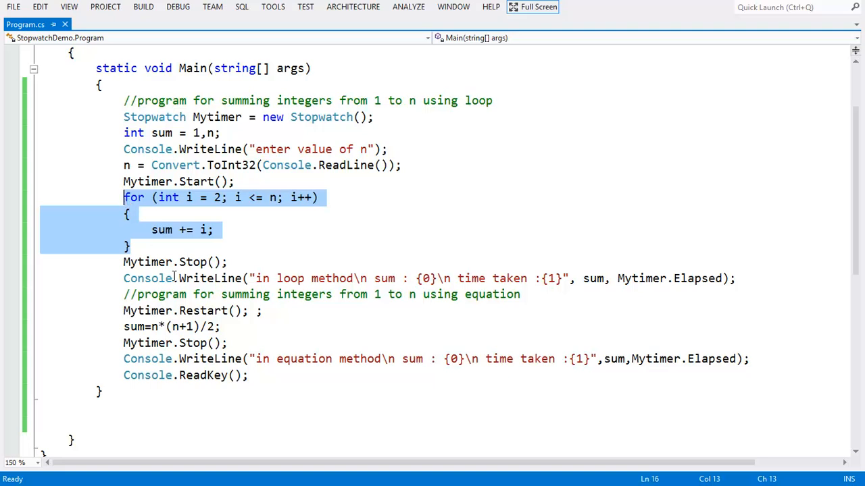
# - Point out the Elapsed value printed in the loop method output line
pyautogui.click(215, 262)
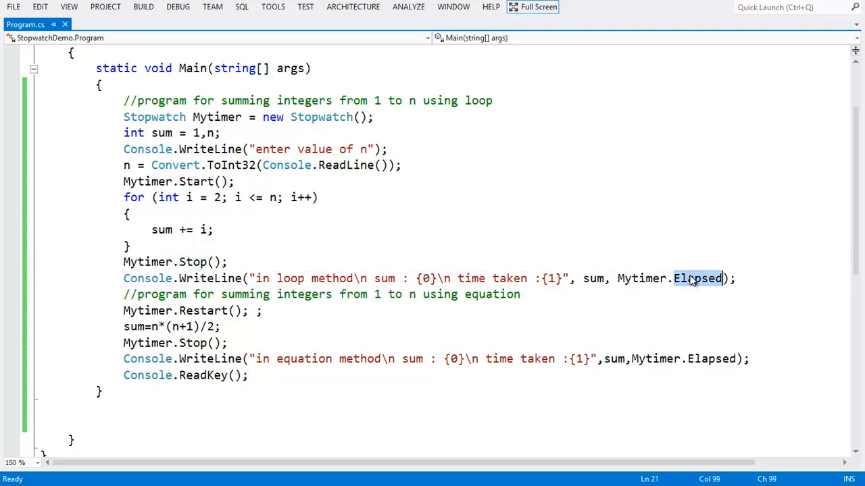
pyautogui.click(130, 246)
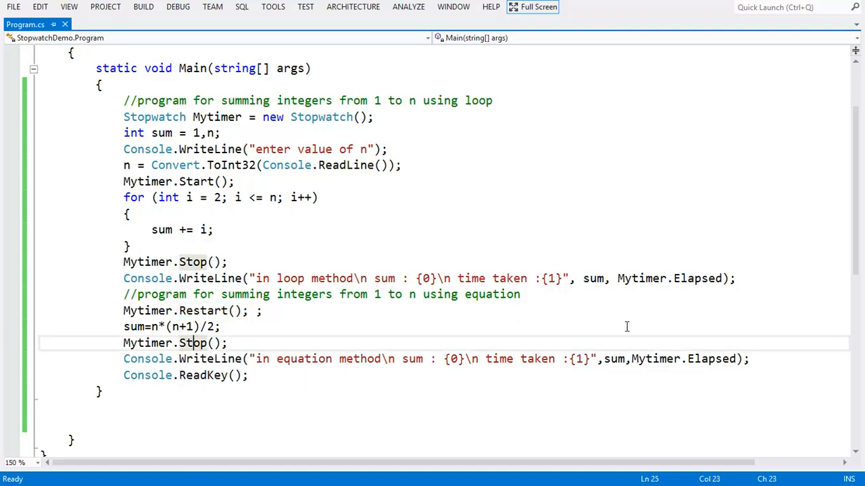
pyautogui.moveTo(373, 349)
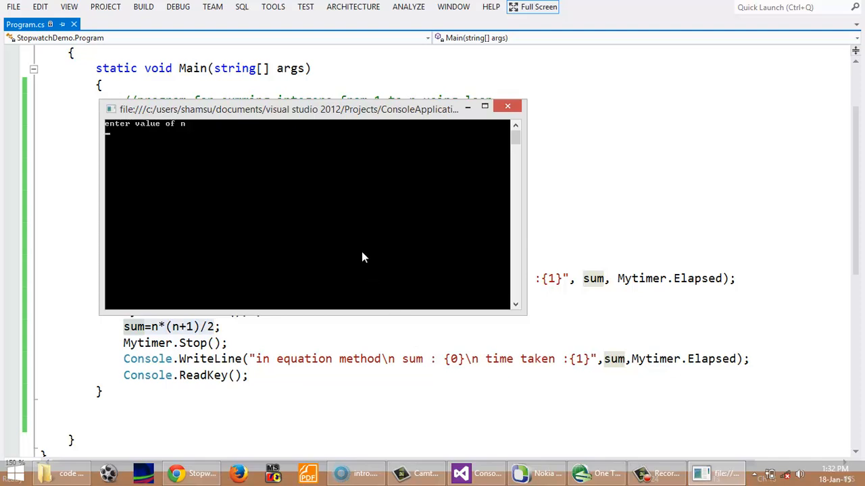
# - Enter 10 for n in the running console, then return to the source editor
pyautogui.write('10000')
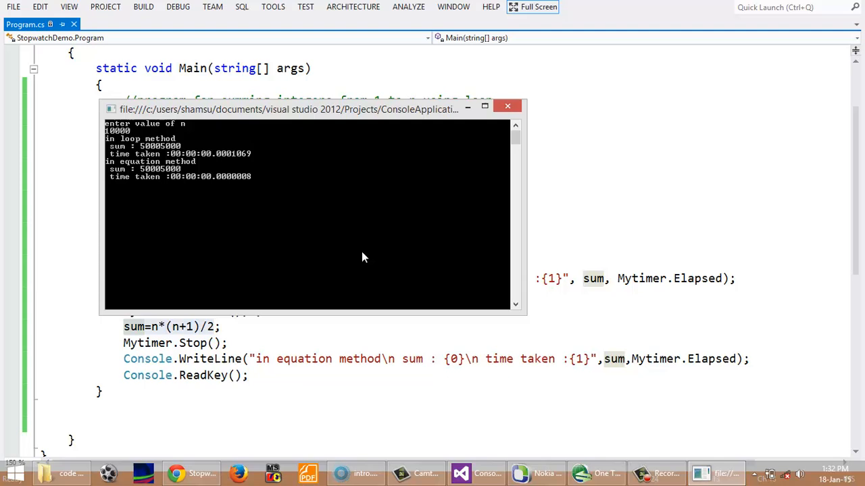
pyautogui.moveTo(156, 148)
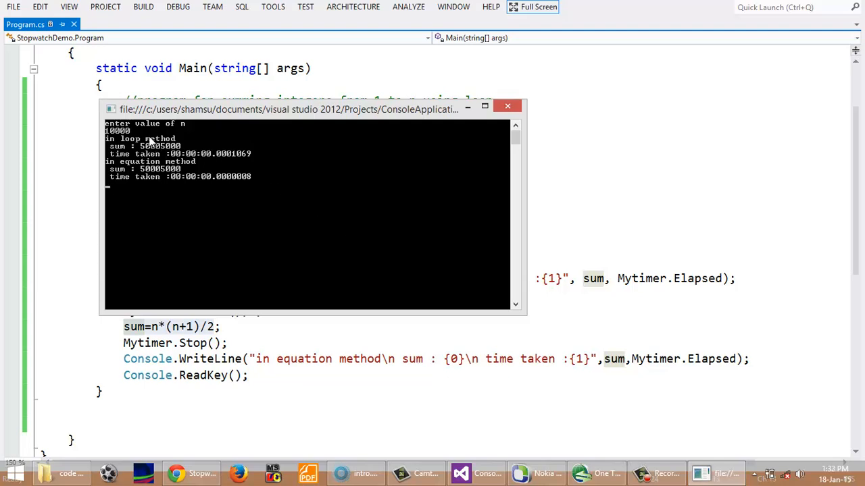
pyautogui.moveTo(175, 161)
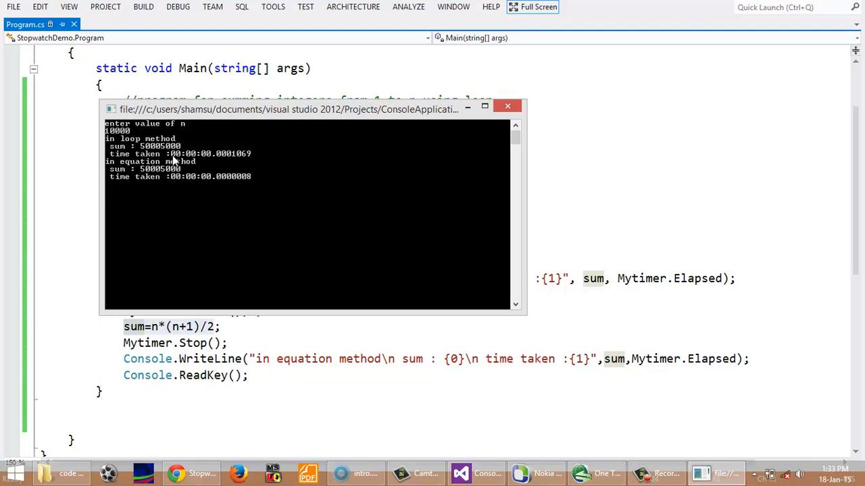
pyautogui.moveTo(215, 159)
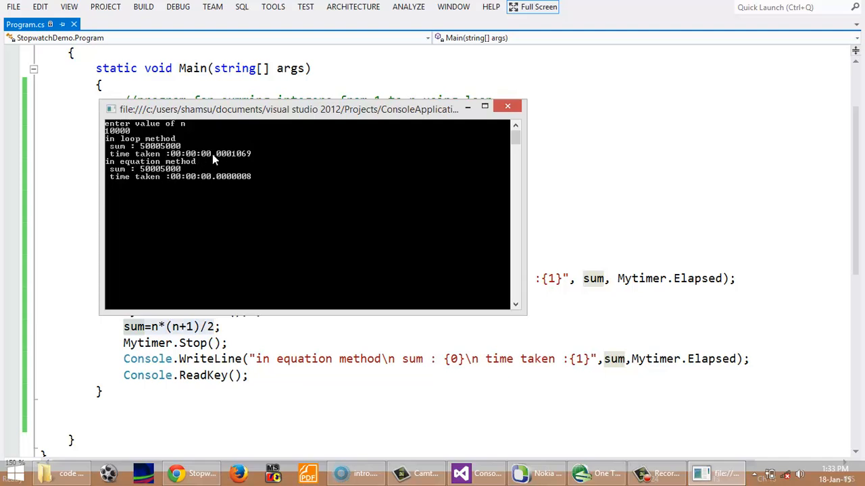
pyautogui.moveTo(235, 181)
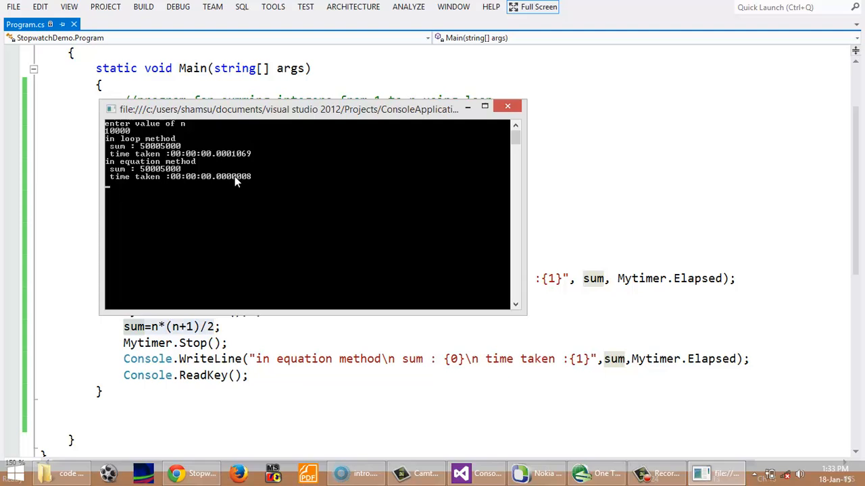
pyautogui.moveTo(183, 167)
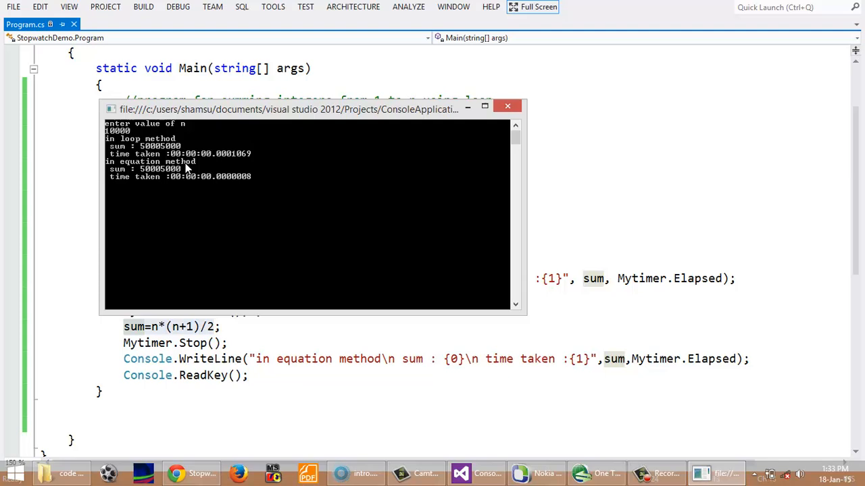
pyautogui.click(507, 106)
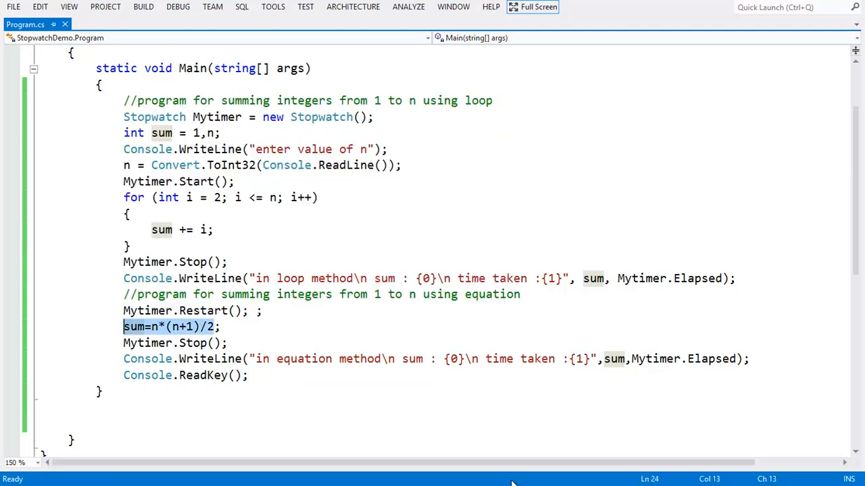